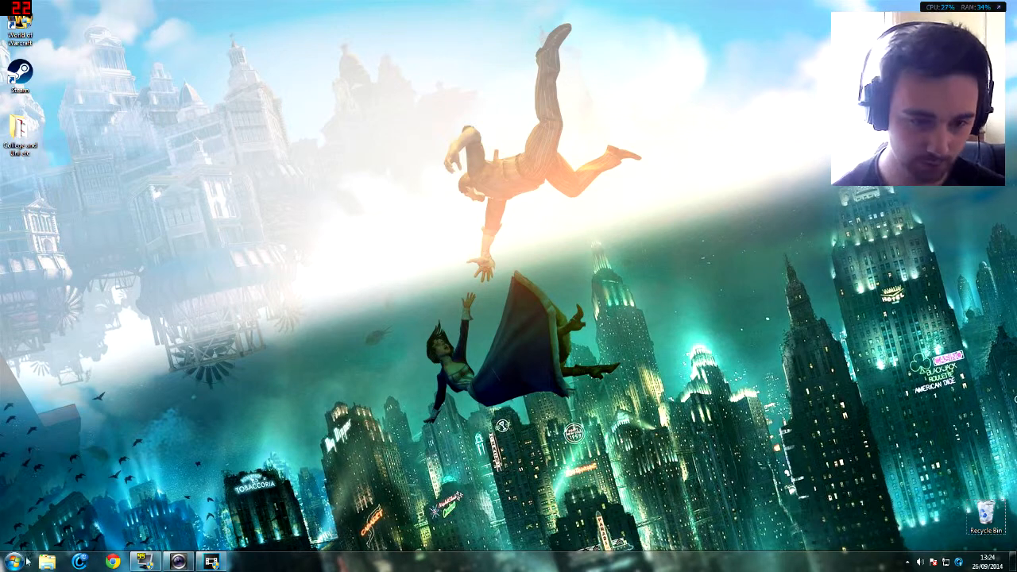
In the Start menu, bring up the shortcut options for Vegas Pro 13.0 (64-bit)
click(8, 562)
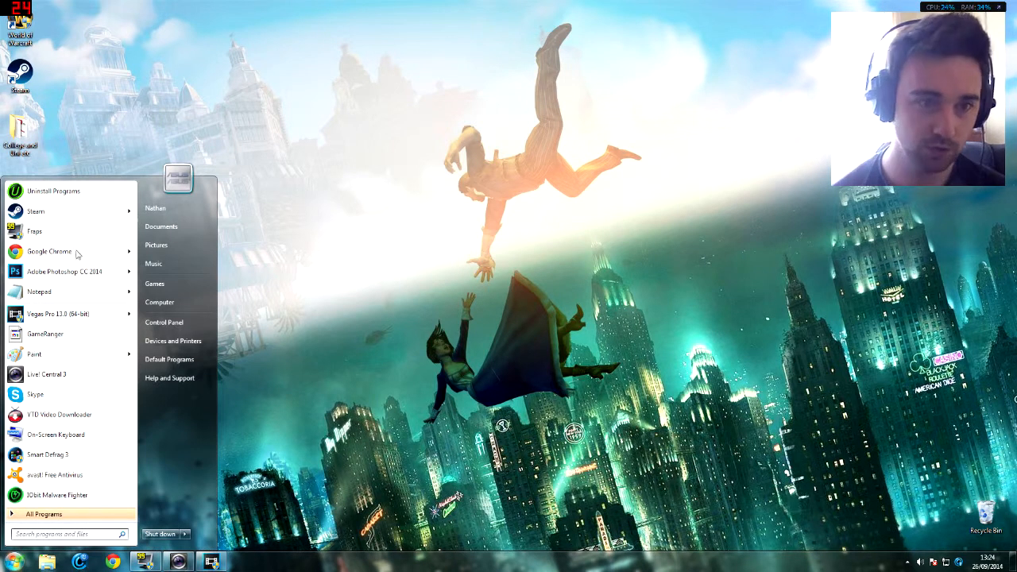
mouse_move(239, 308)
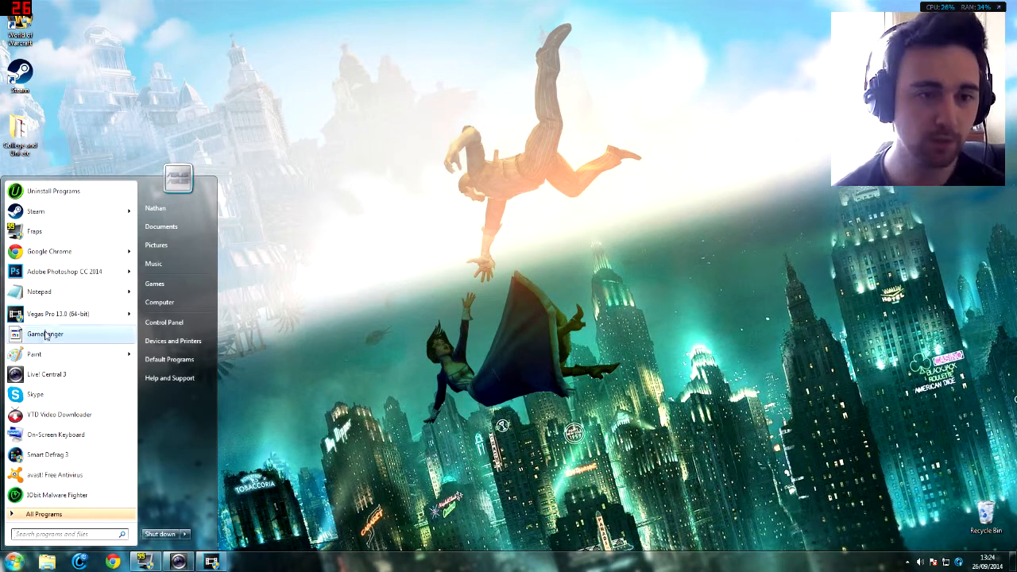
mouse_move(70, 313)
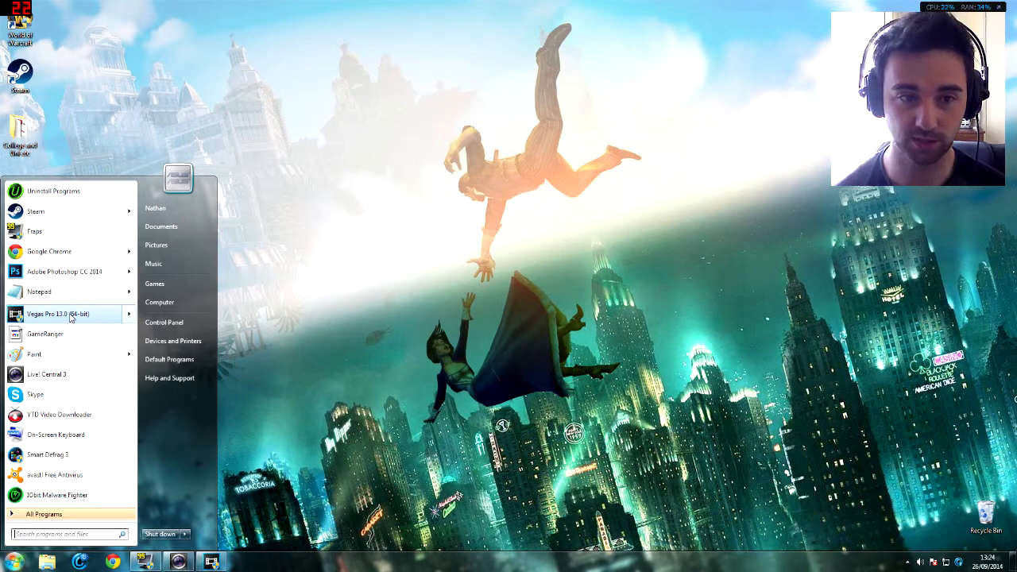
right_click(56, 314)
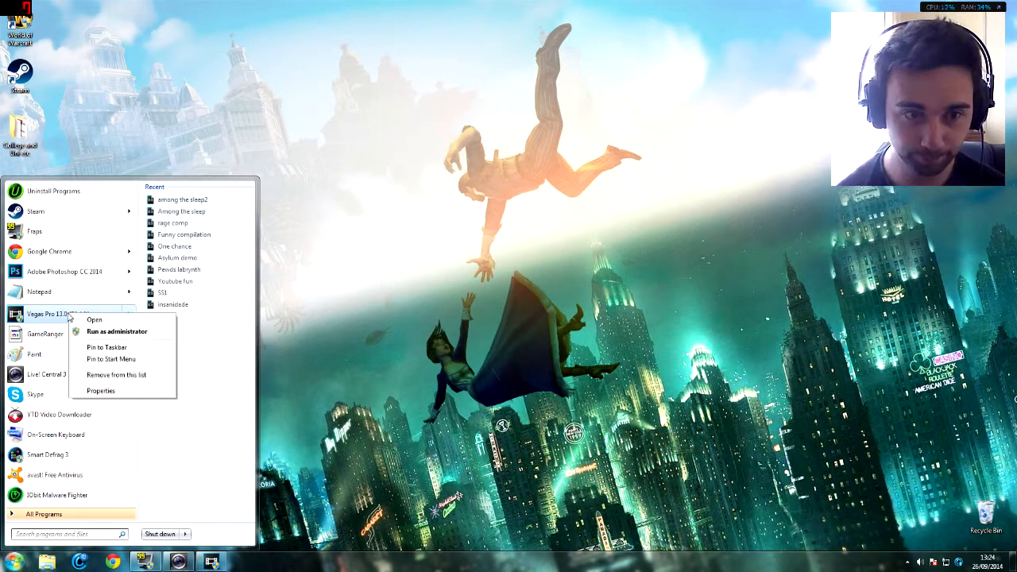
mouse_move(94, 388)
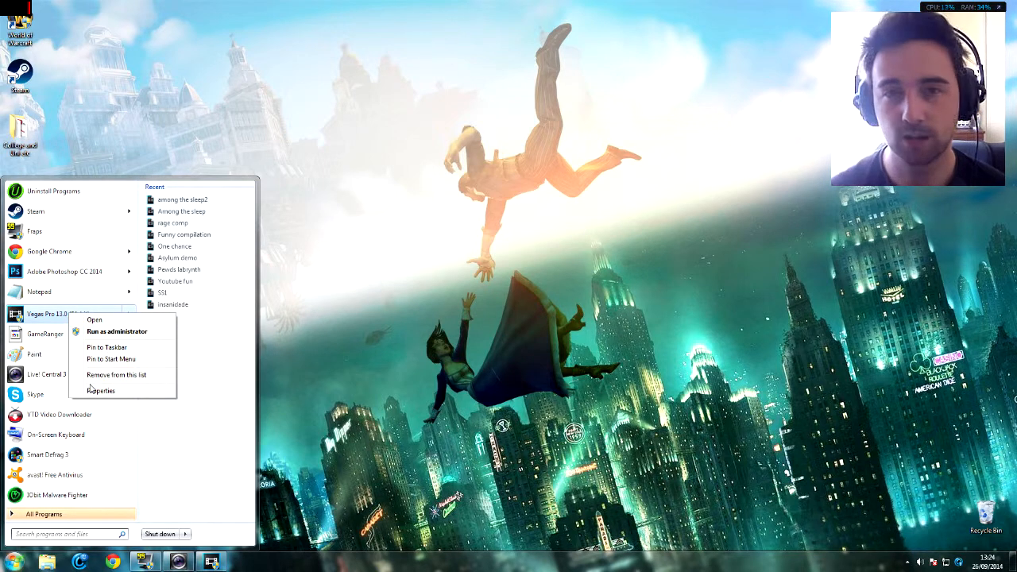
mouse_move(94, 338)
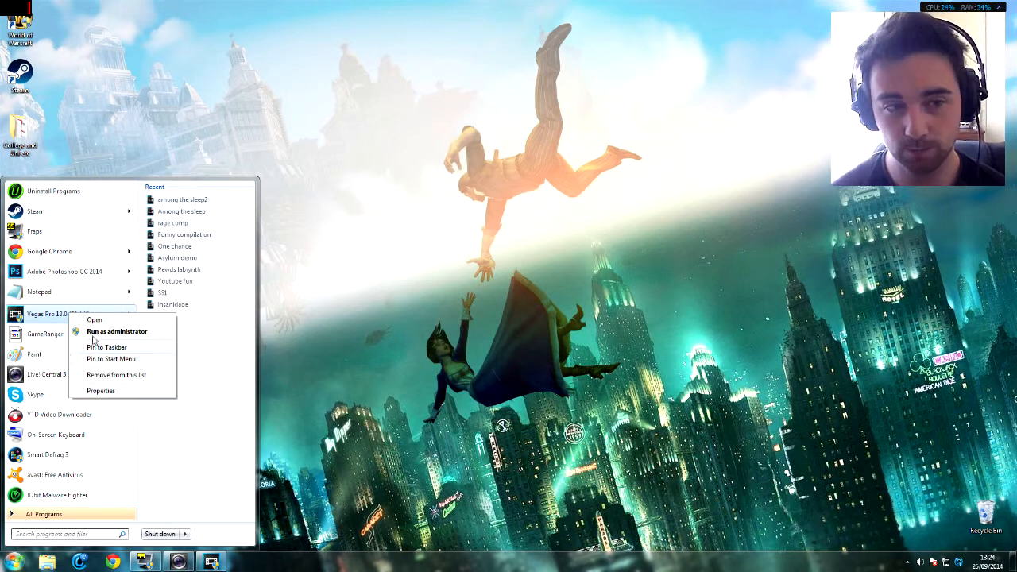
mouse_move(113, 401)
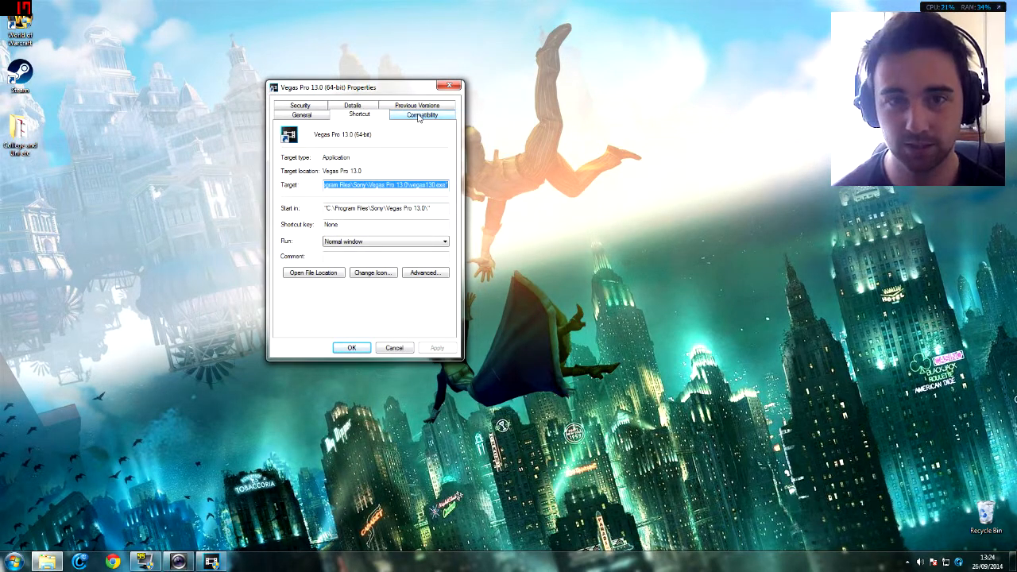
Set Vegas Pro to Windows Vista (Service Pack 1) compatibility mode and run as administrator
click(422, 115)
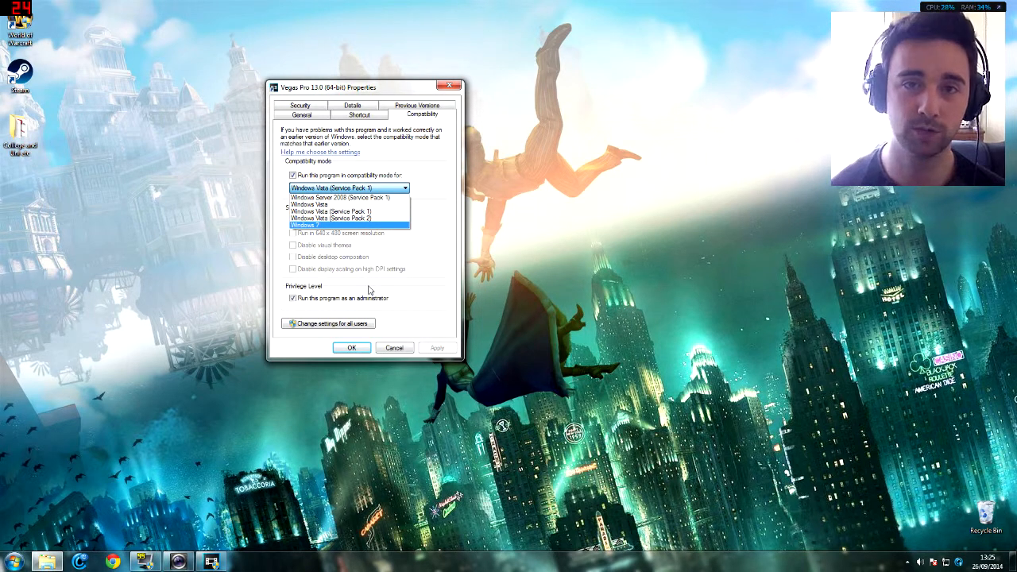
mouse_move(402, 334)
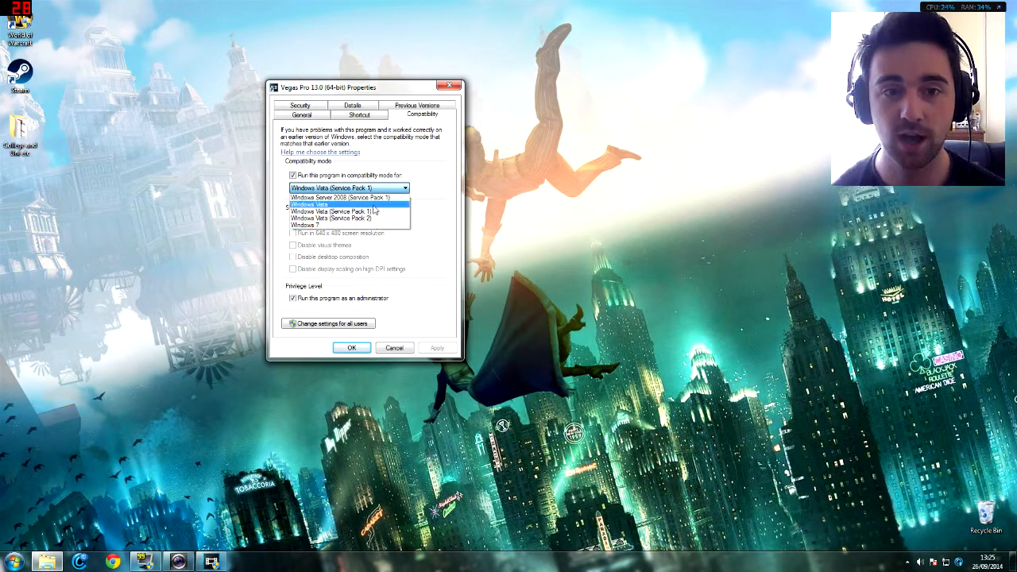
mouse_move(350, 218)
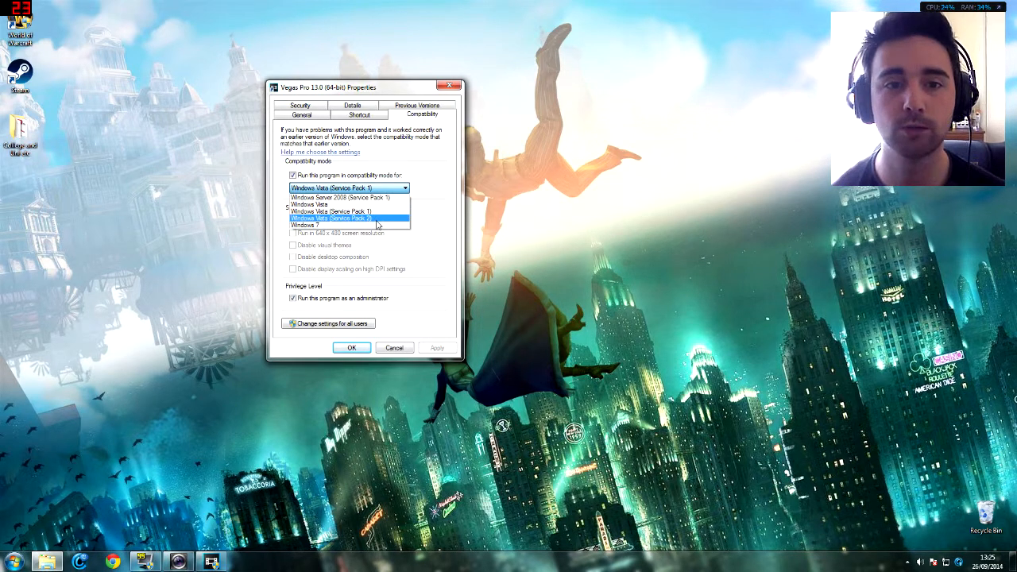
mouse_move(346, 210)
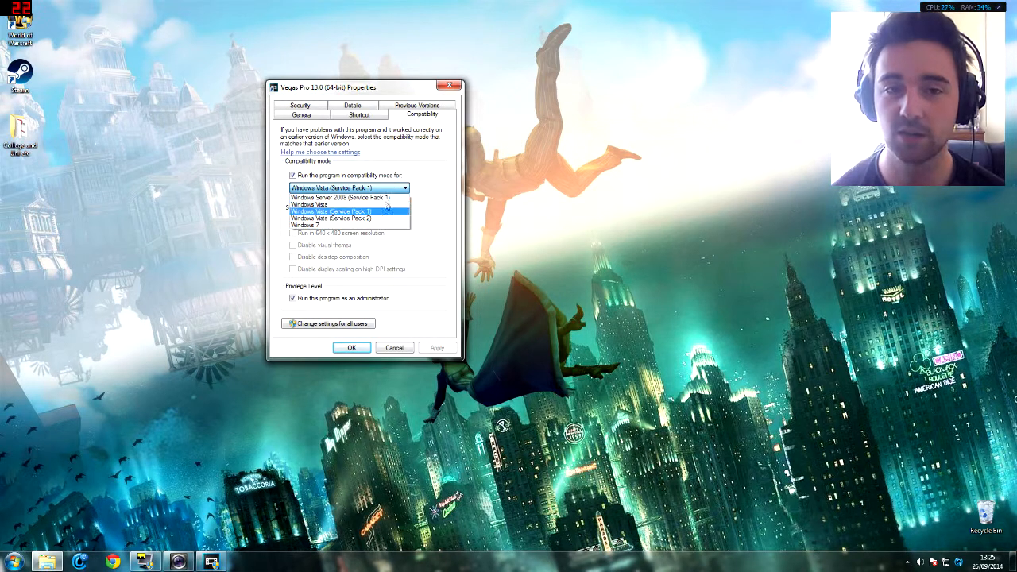
mouse_move(350, 196)
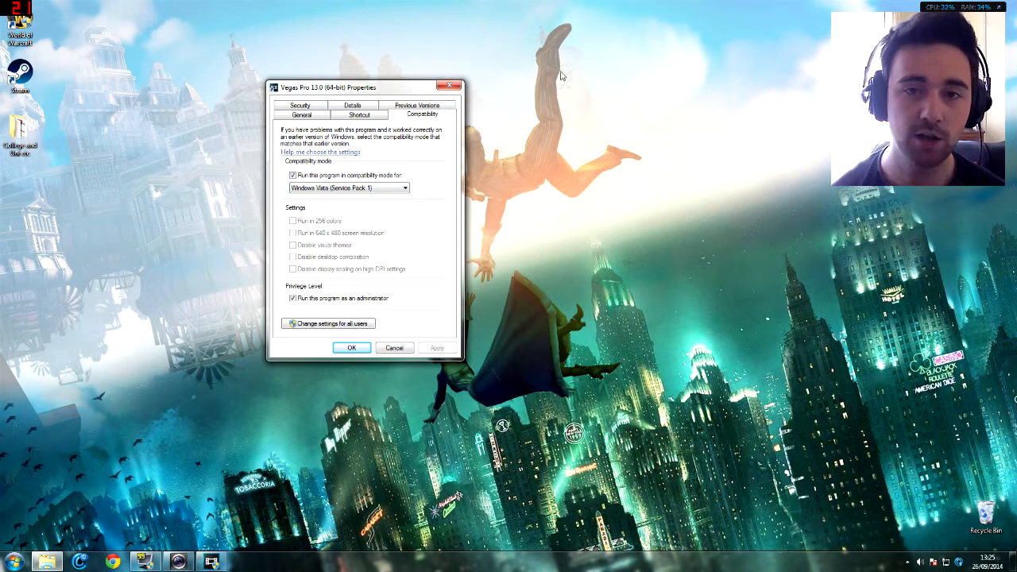
Save compatibility settings, view Control Panel as small icons, and edit the Advanced SystemCare Power Plan
click(351, 347)
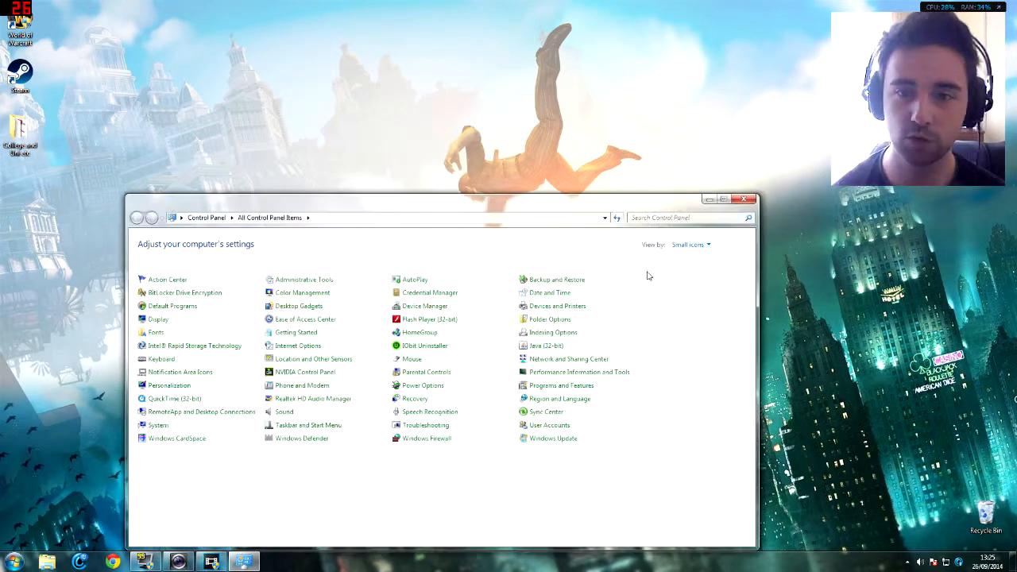
click(690, 244)
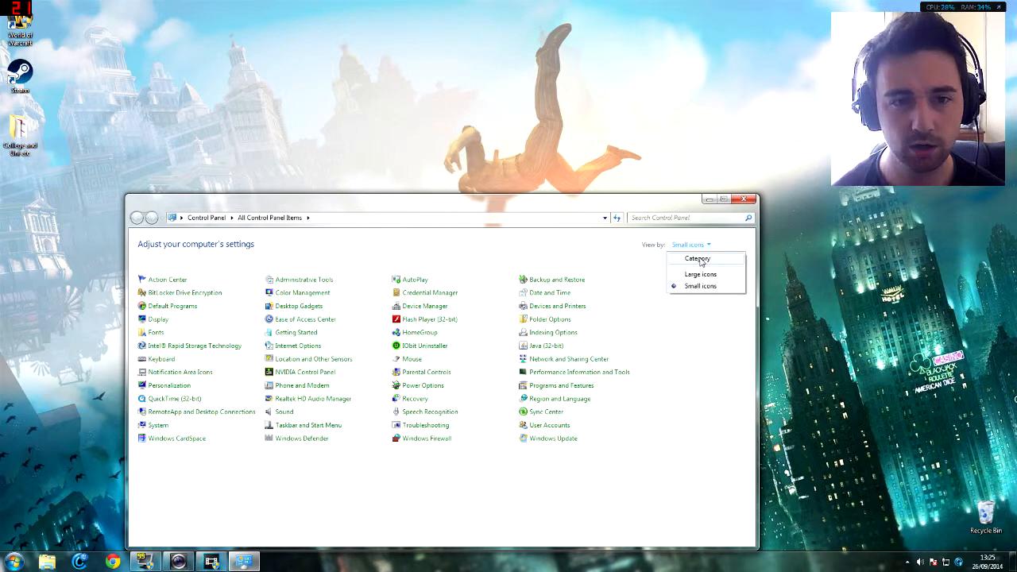
click(697, 258)
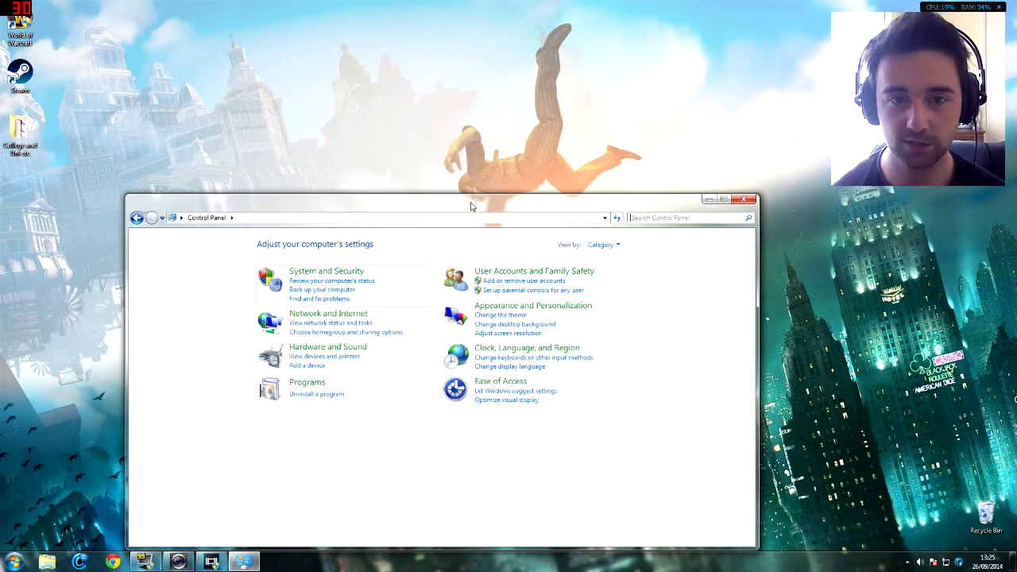
click(591, 105)
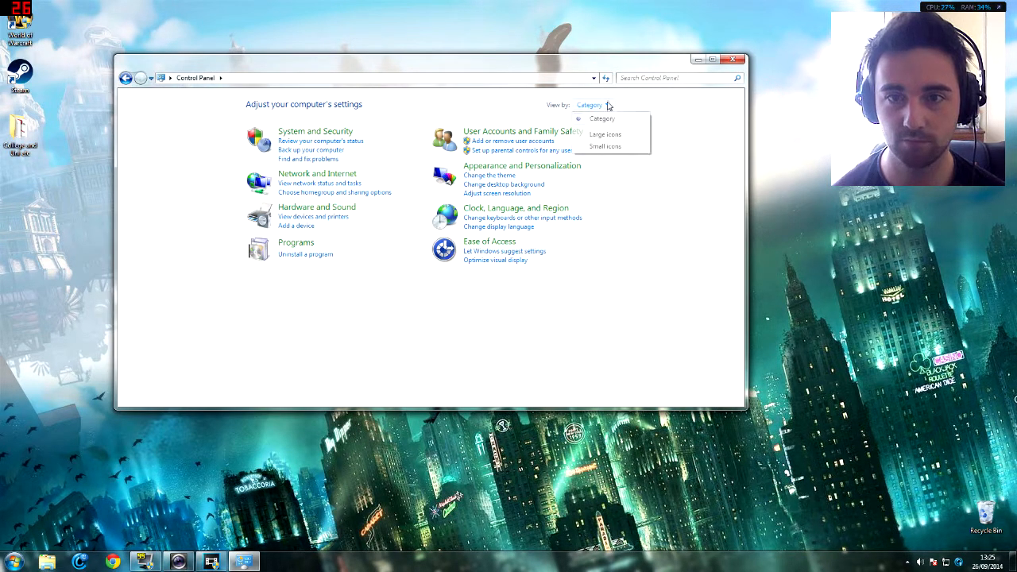
click(604, 146)
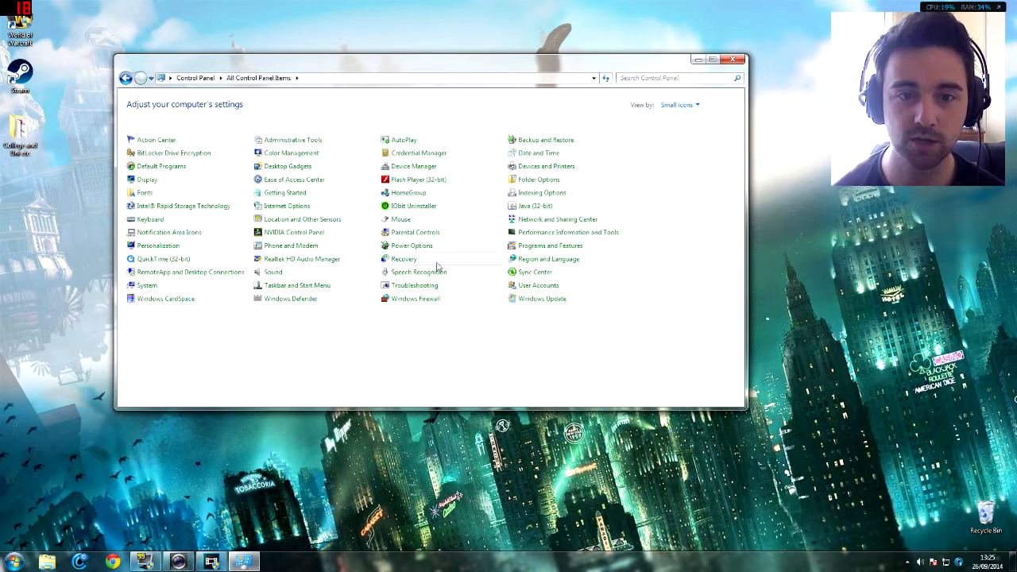
click(411, 246)
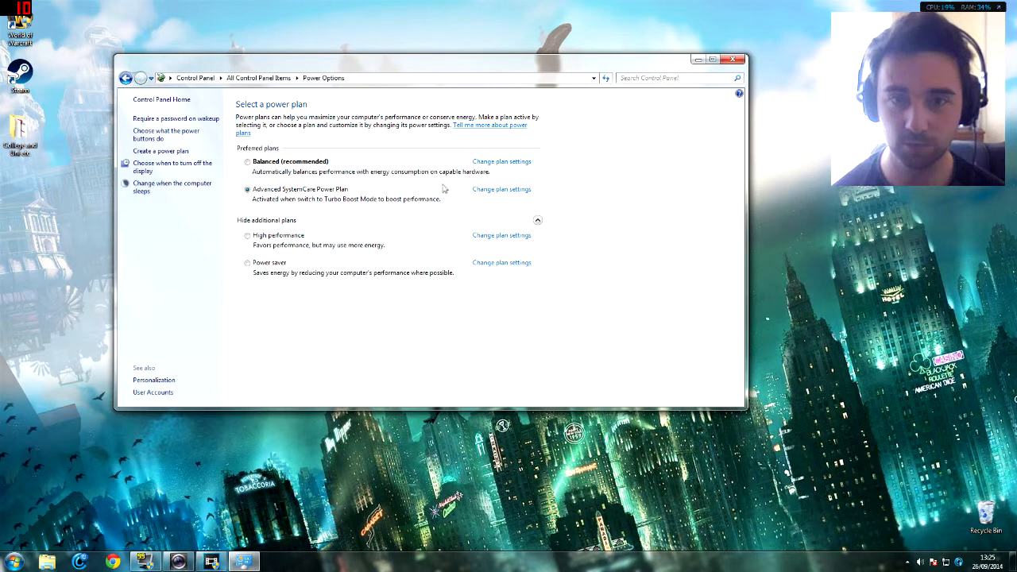
click(501, 190)
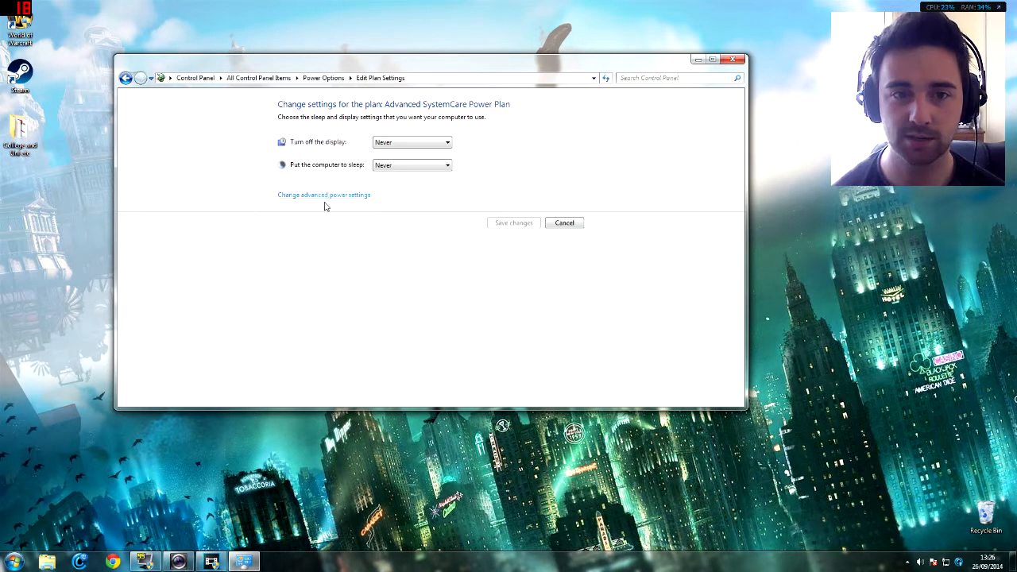
Expand Processor power management in the plan's advanced power settings
click(325, 195)
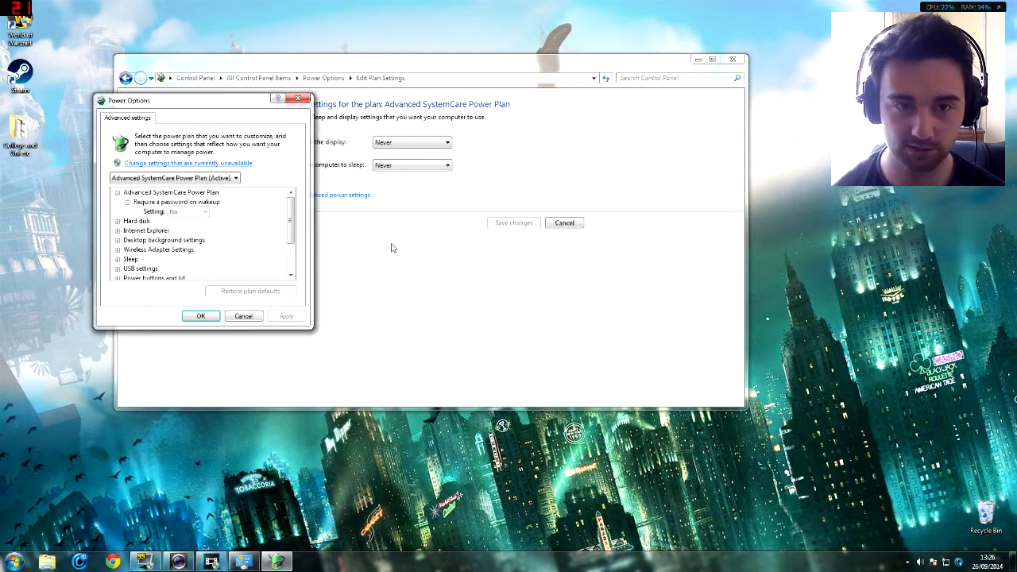
scroll(down, 3)
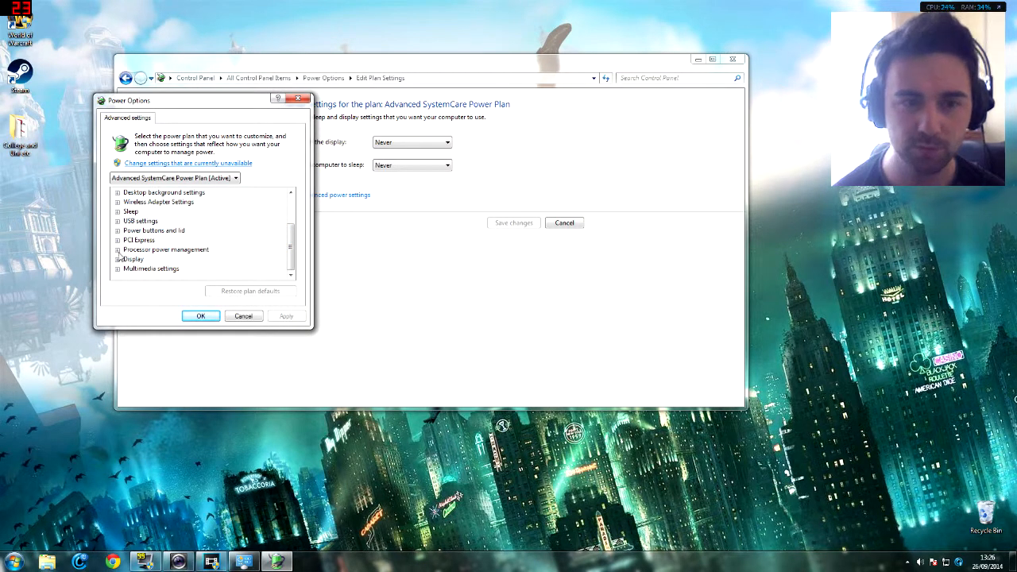
click(118, 249)
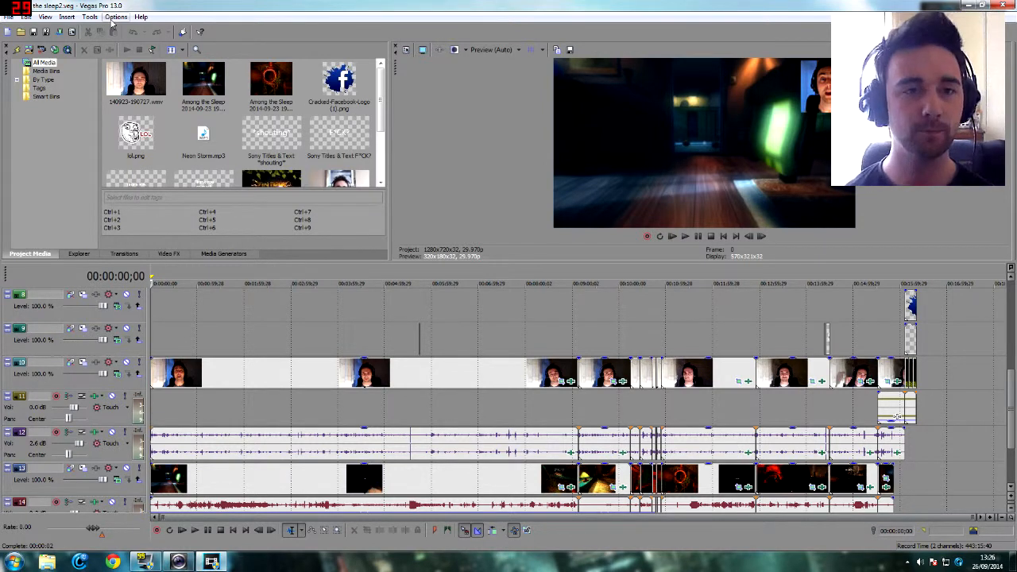
Open Options > Preferences on the Video tab to inspect RAM preview and rendering threads
click(116, 17)
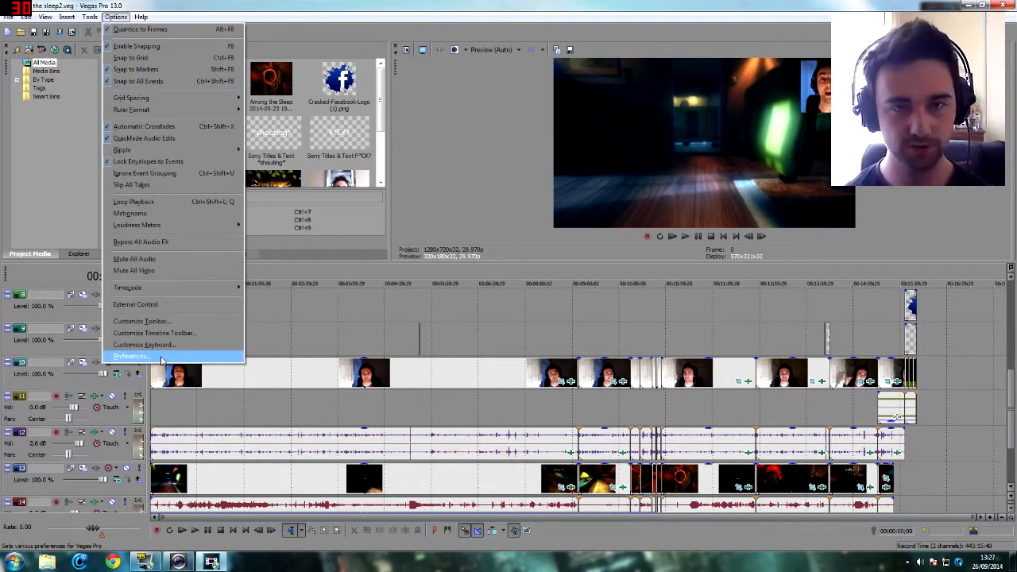
click(132, 357)
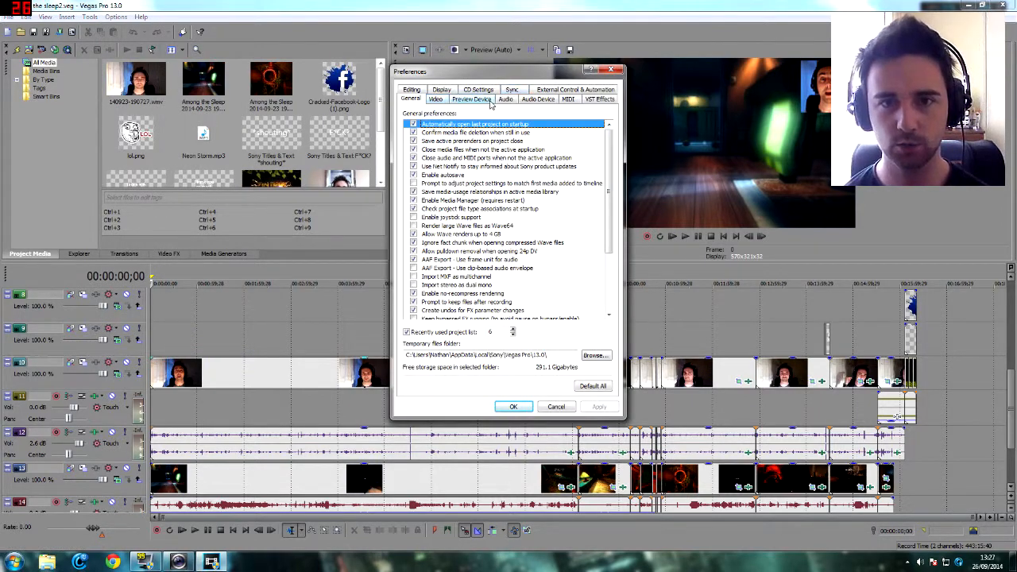
click(436, 98)
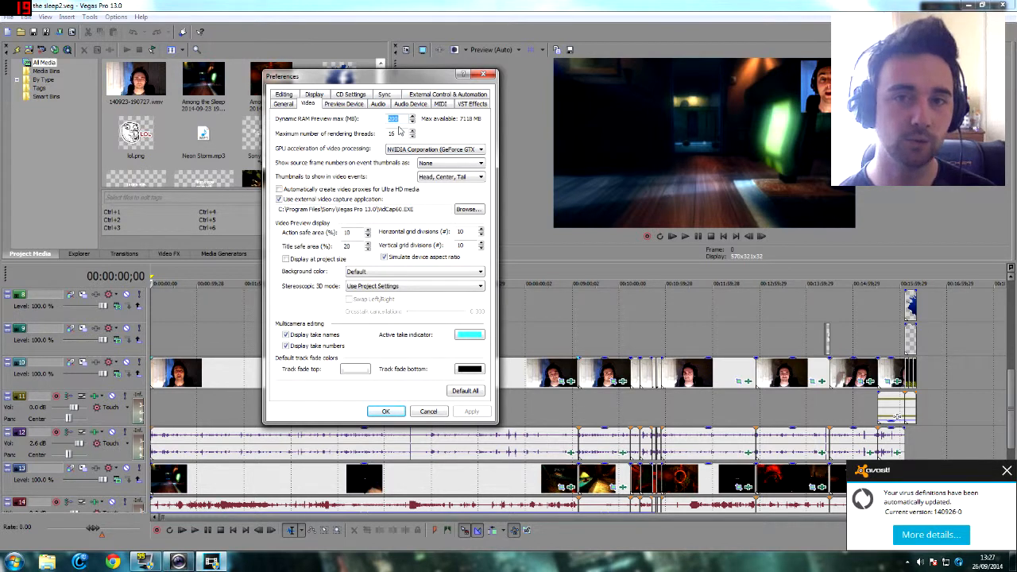
mouse_move(675, 146)
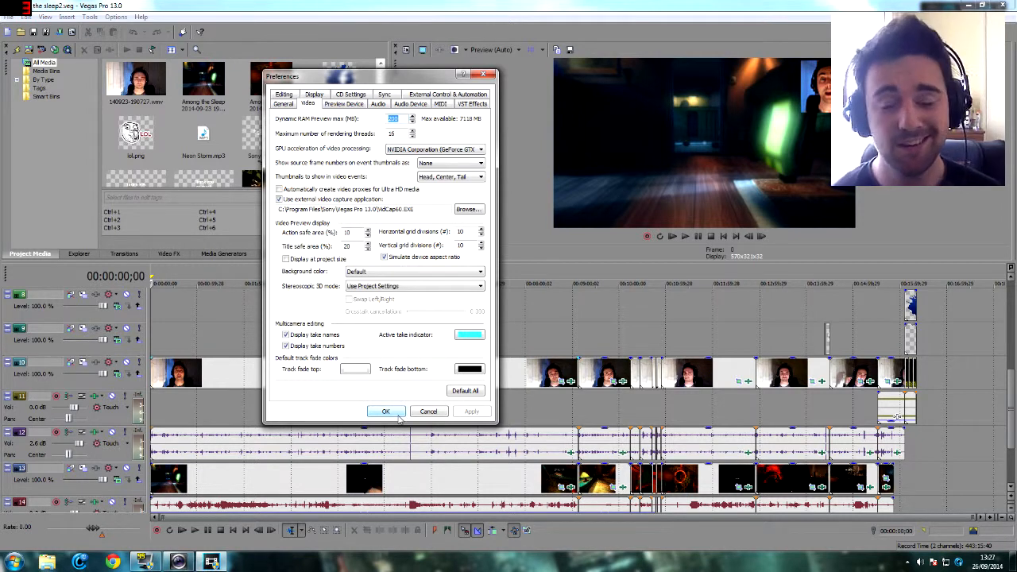
mouse_move(568, 126)
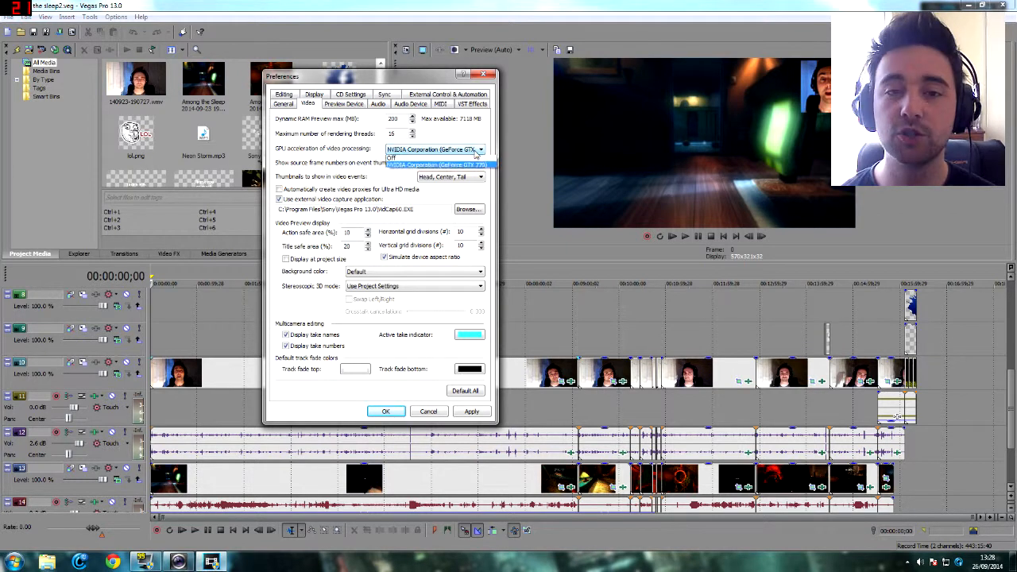
Check the NVIDIA GPU acceleration choice and General tab, then return to Video preferences
click(437, 166)
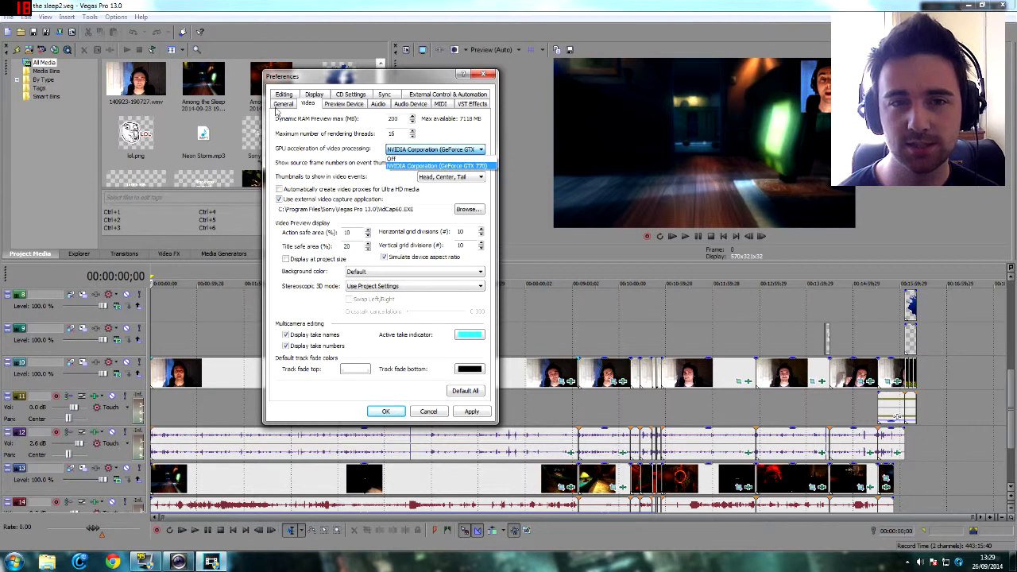
click(449, 163)
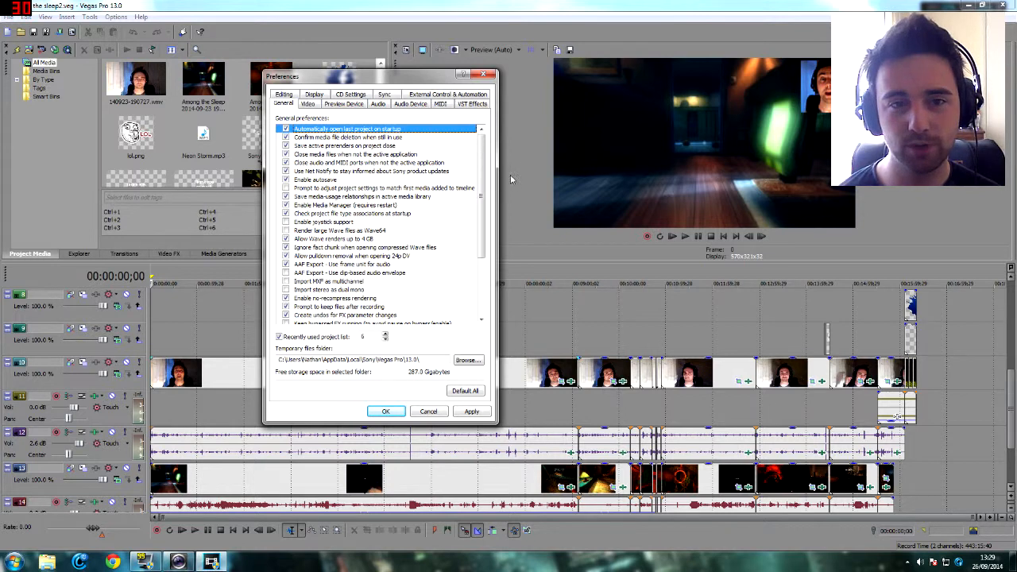
click(308, 104)
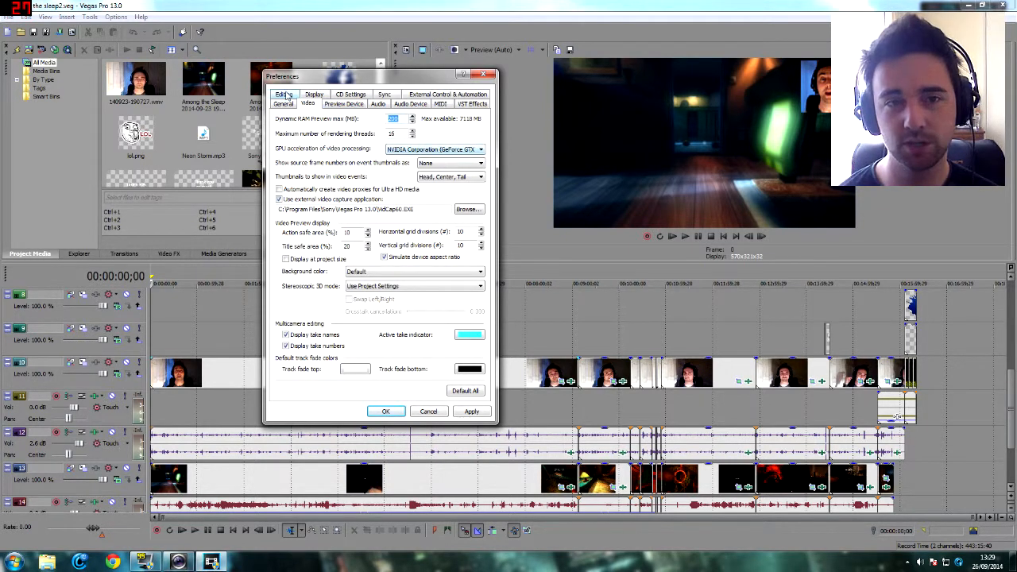
View the 1280×720, 29.970 fps settings in Project Properties' Video tab
click(283, 104)
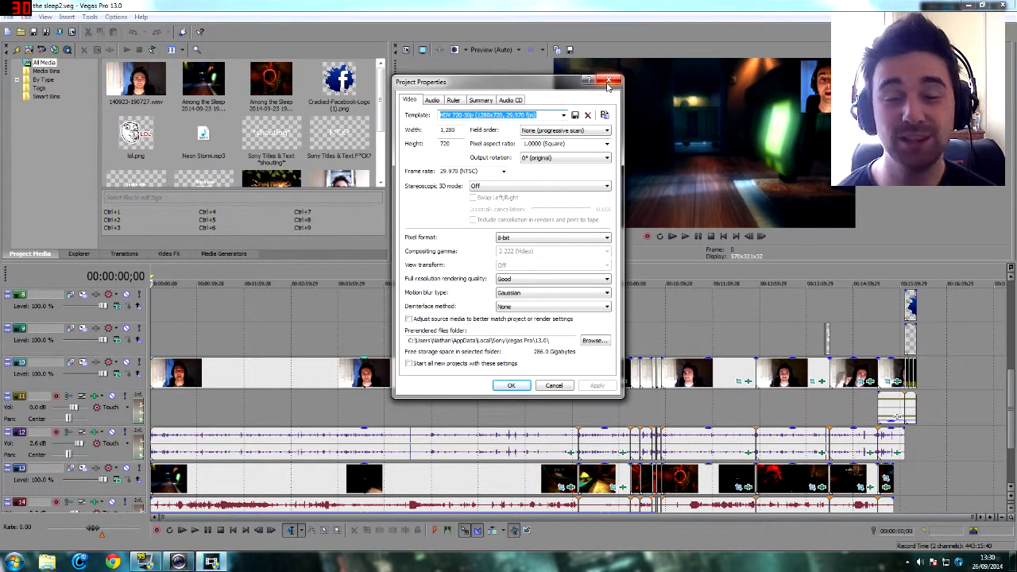
mouse_move(613, 83)
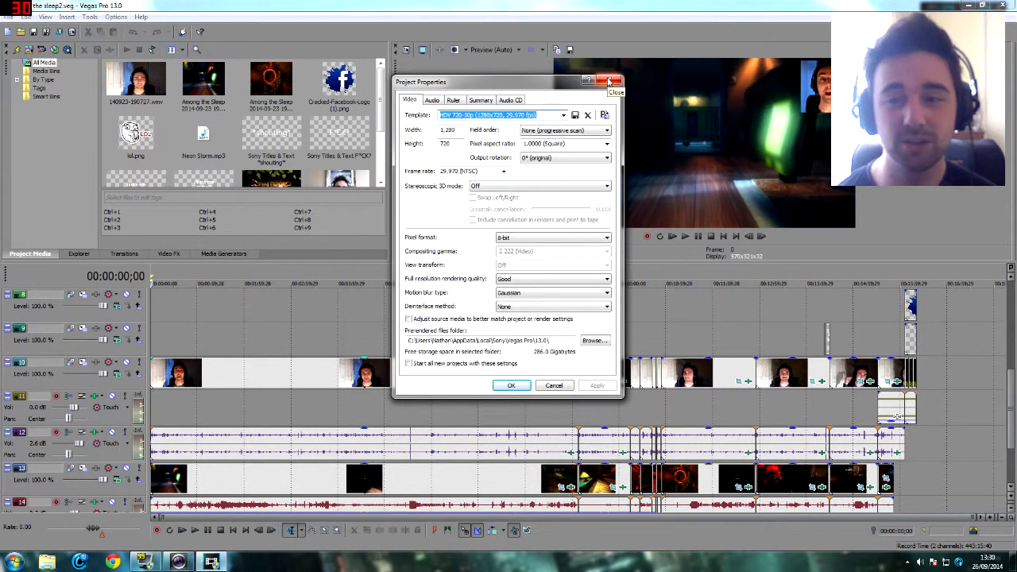
mouse_move(515, 144)
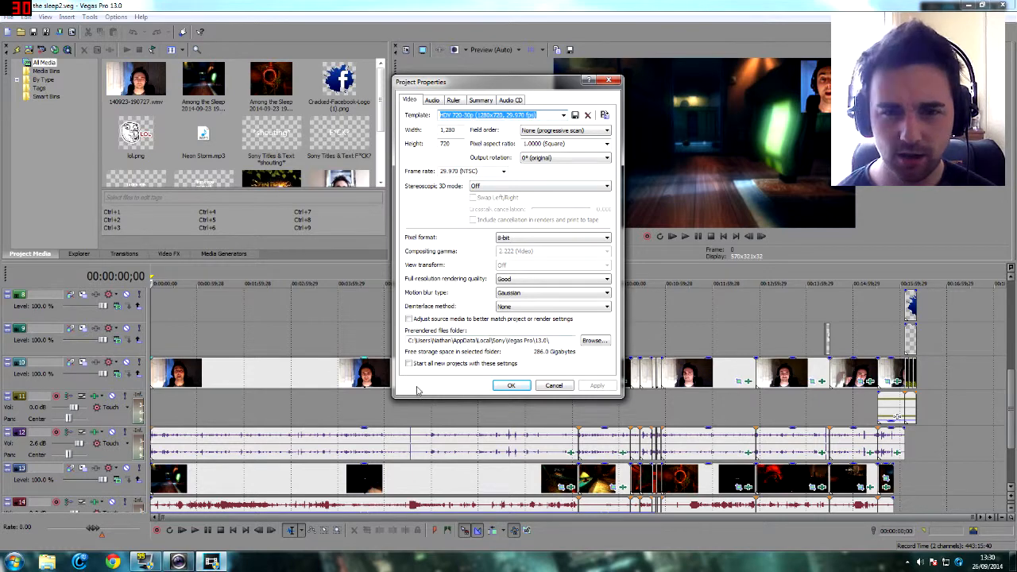
Close Project Properties and start Render As with the MainConcept AVC/AAC Internet HD 720p template
click(511, 386)
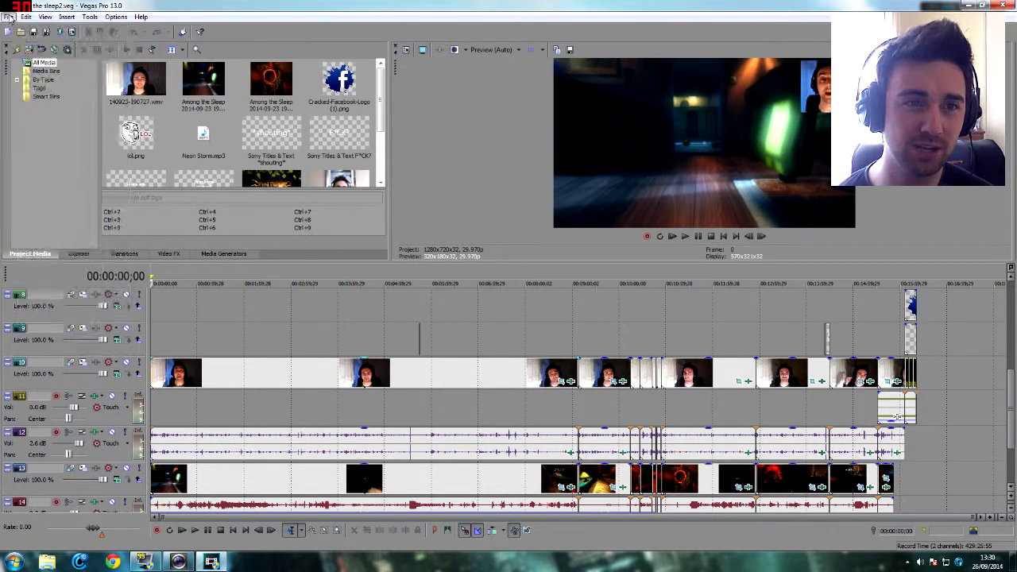
click(9, 16)
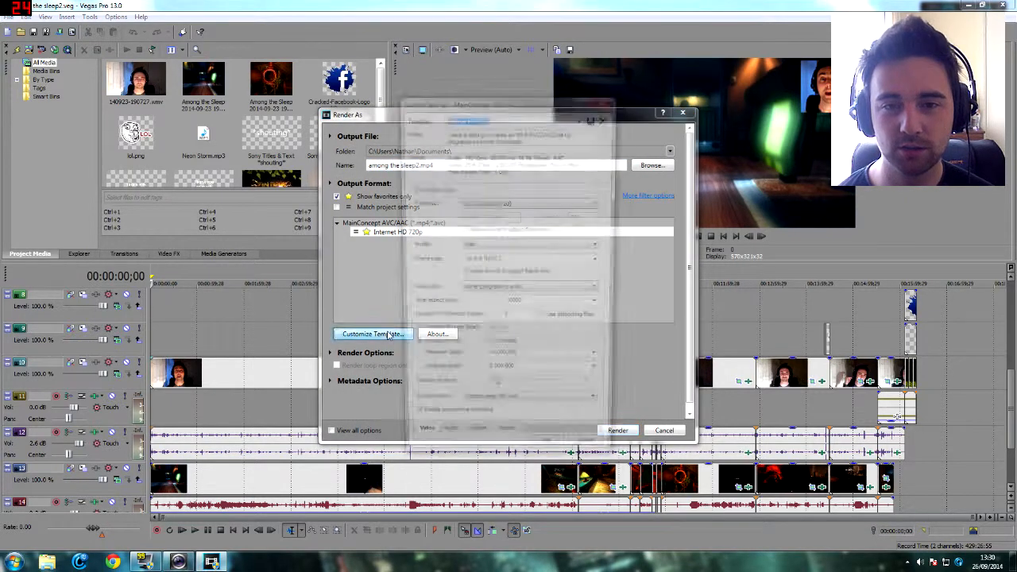
Customize the Internet HD 720p template to use the Render using CPU only encode mode
click(368, 334)
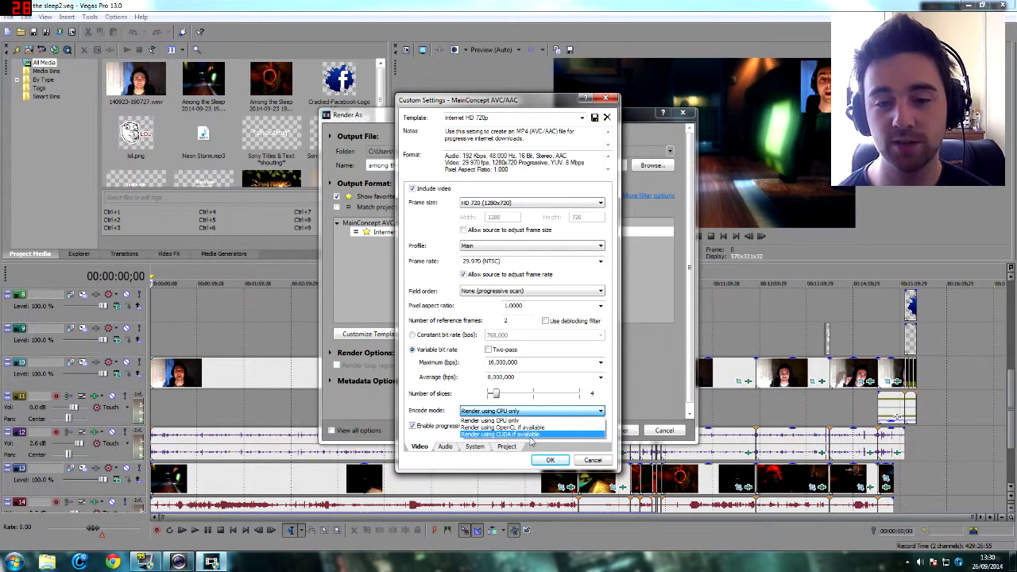
mouse_move(532, 427)
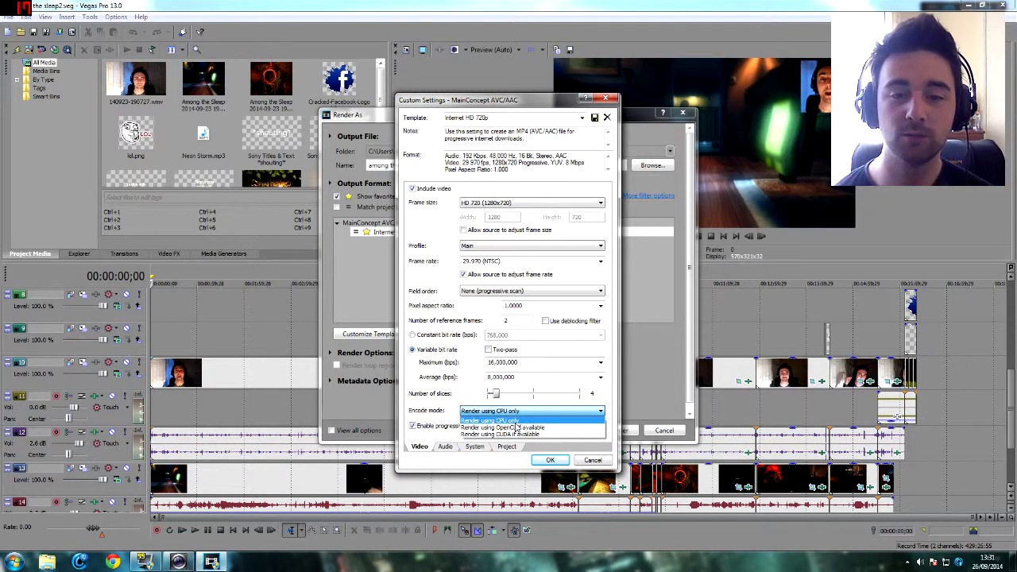
mouse_move(517, 427)
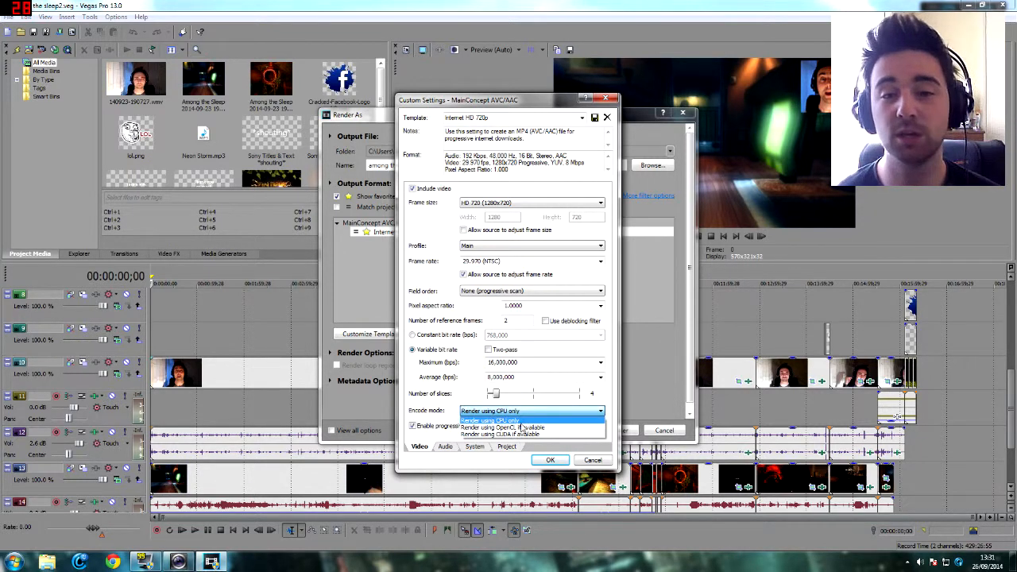
click(489, 421)
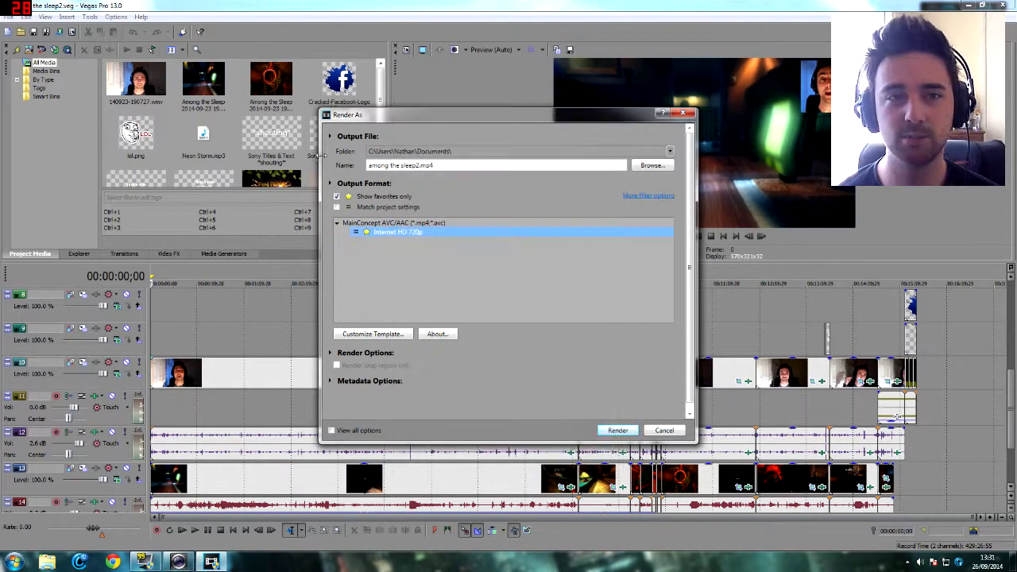
Close the Render As dialog and put the Vegas Pro window away
click(664, 430)
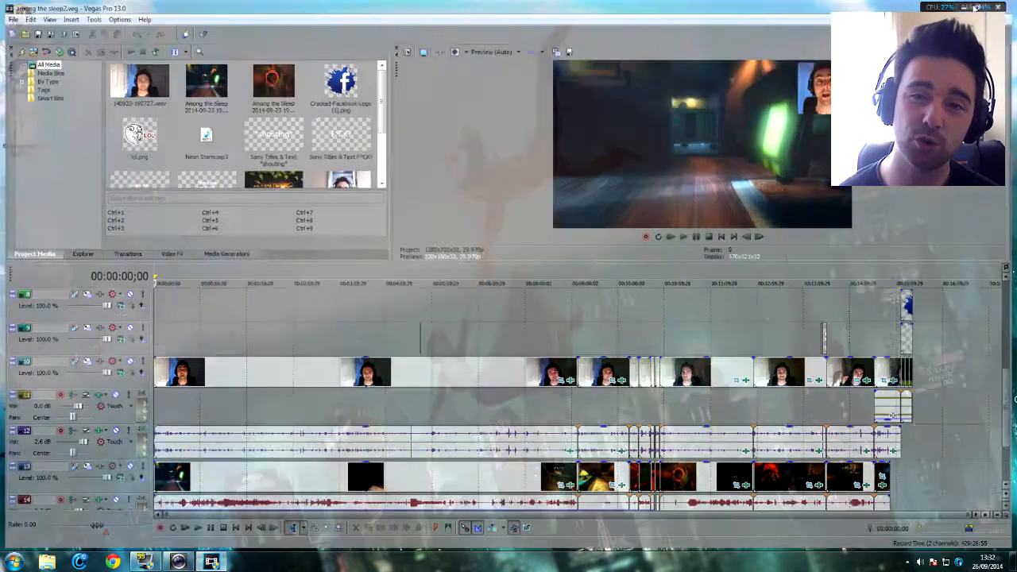
click(987, 8)
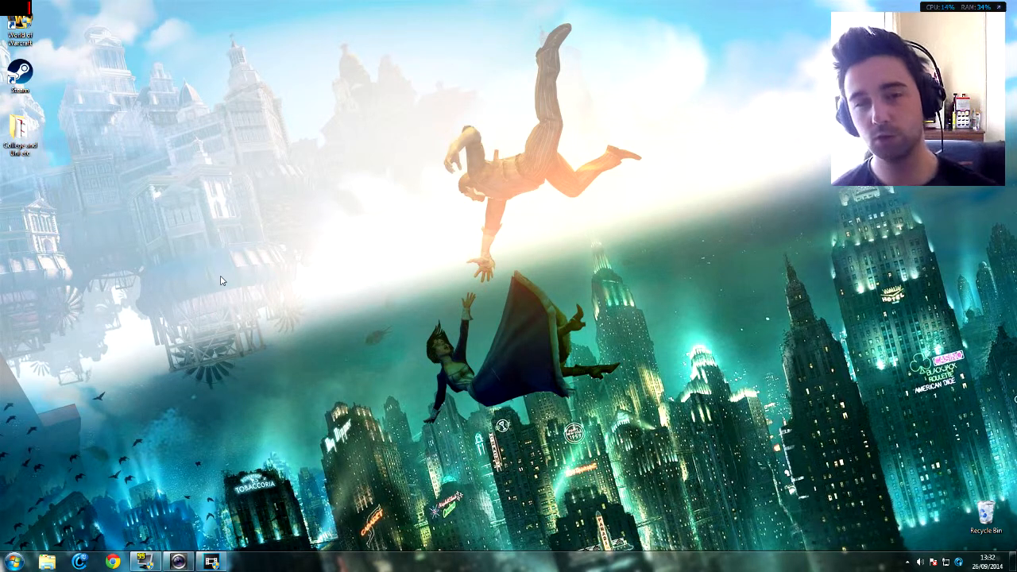
mouse_move(286, 290)
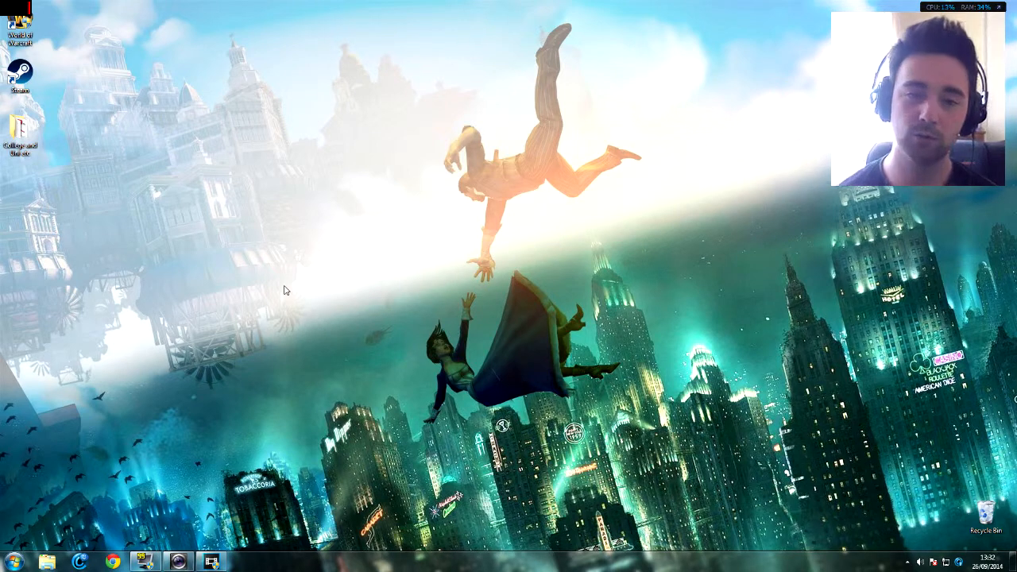
mouse_move(654, 263)
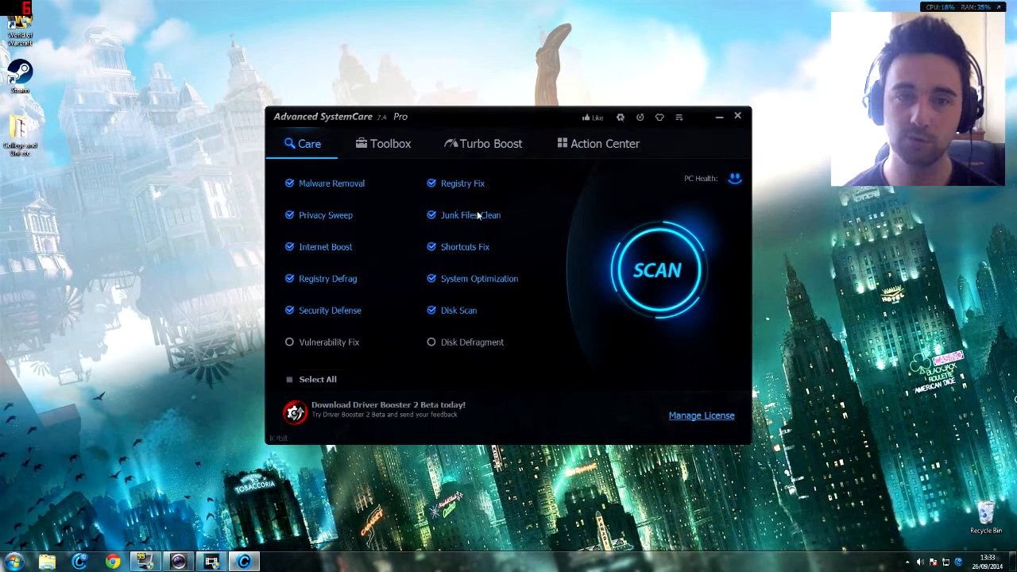
mouse_move(304, 290)
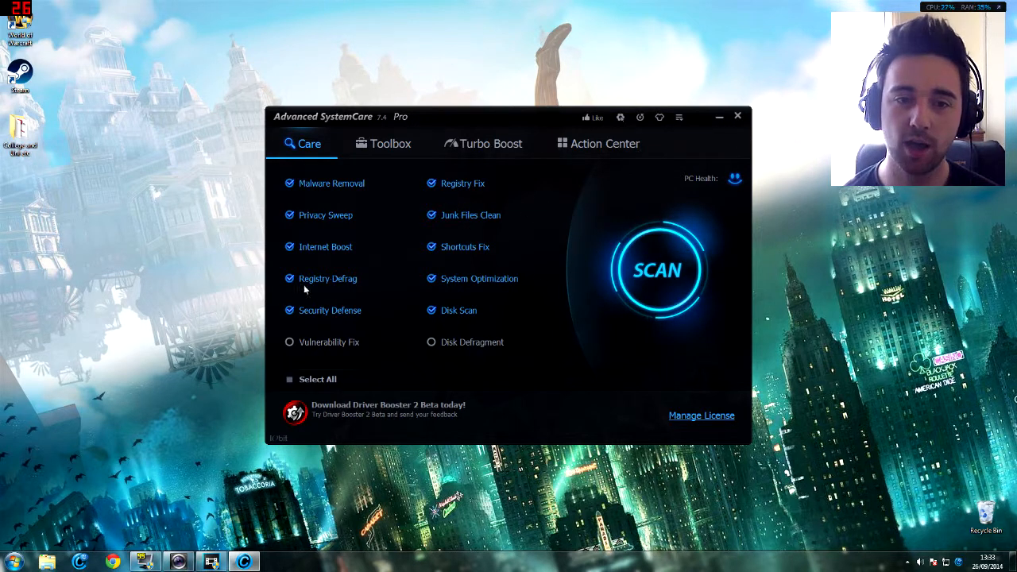
mouse_move(381, 221)
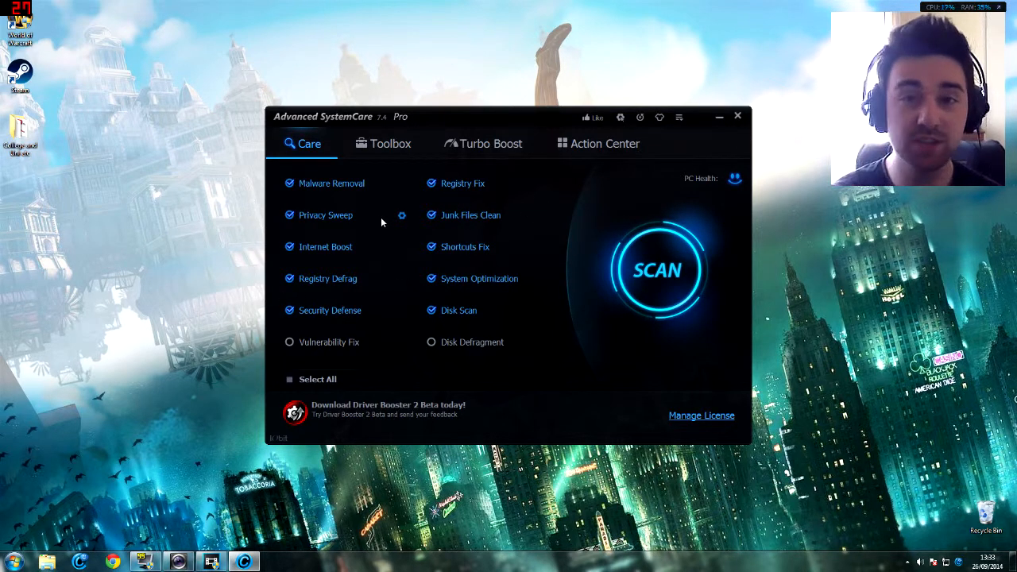
mouse_move(326, 214)
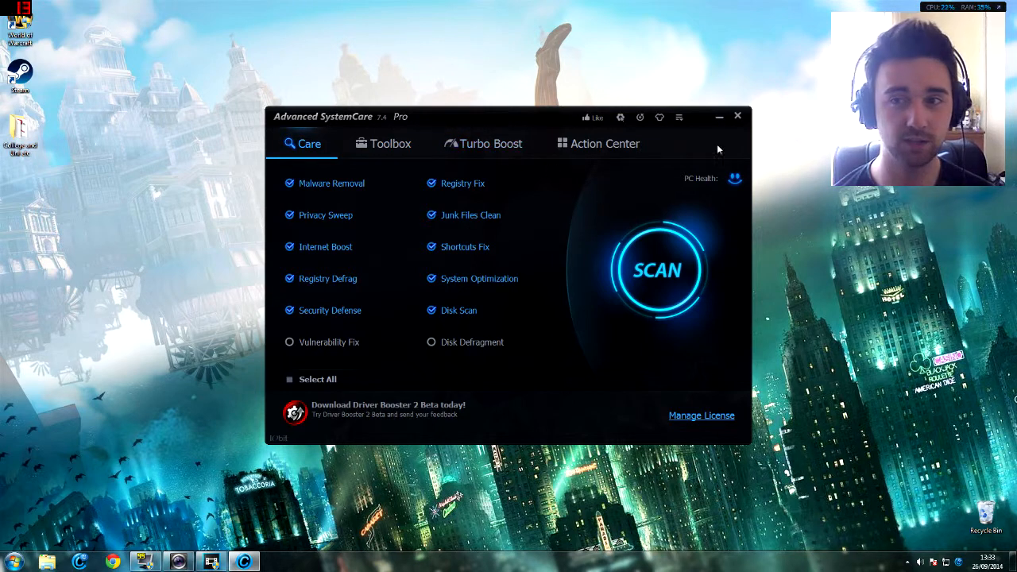
mouse_move(738, 117)
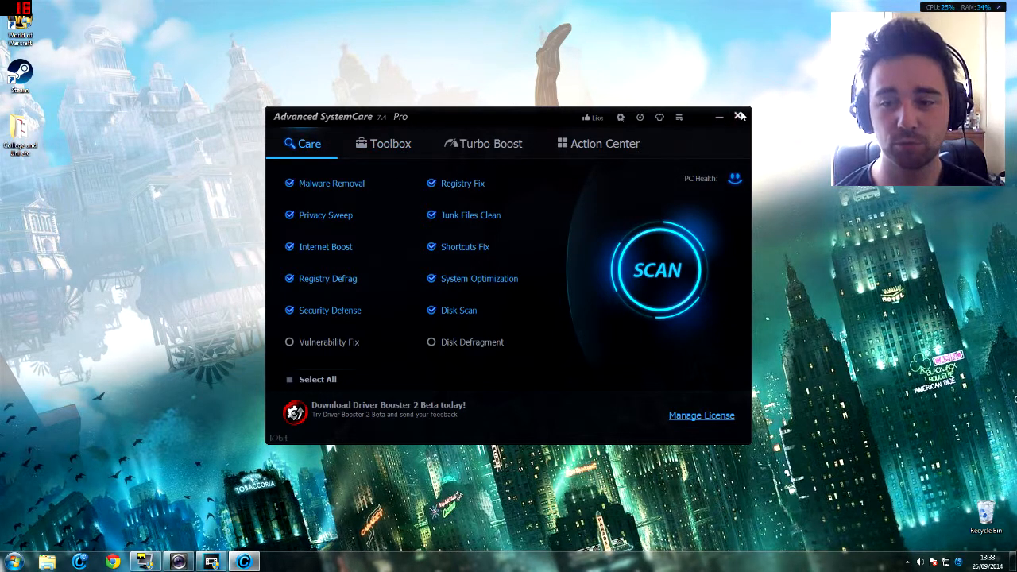
Close Advanced SystemCare 7.4 Pro after reviewing its Care checklist, returning to the desktop
click(738, 116)
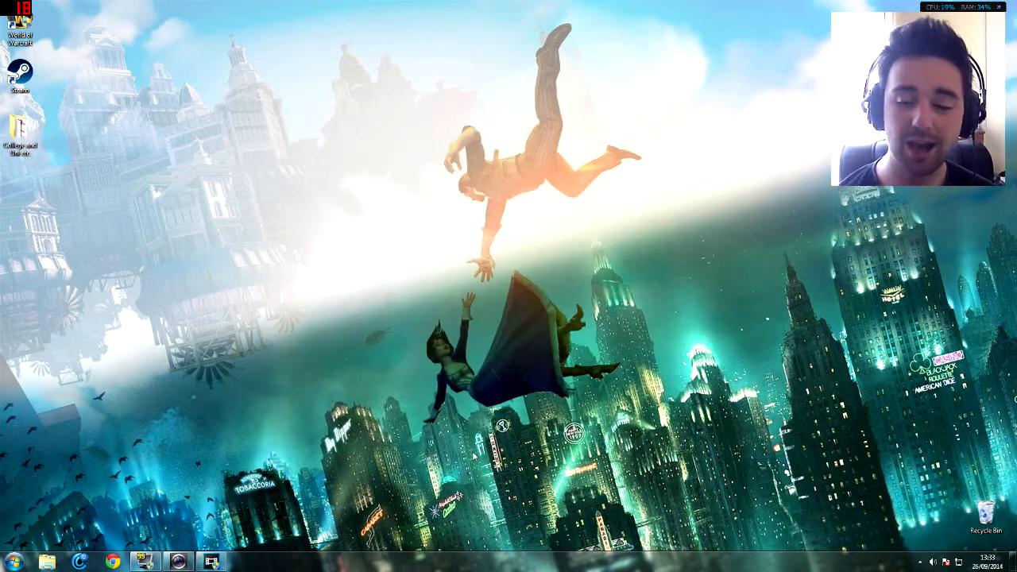